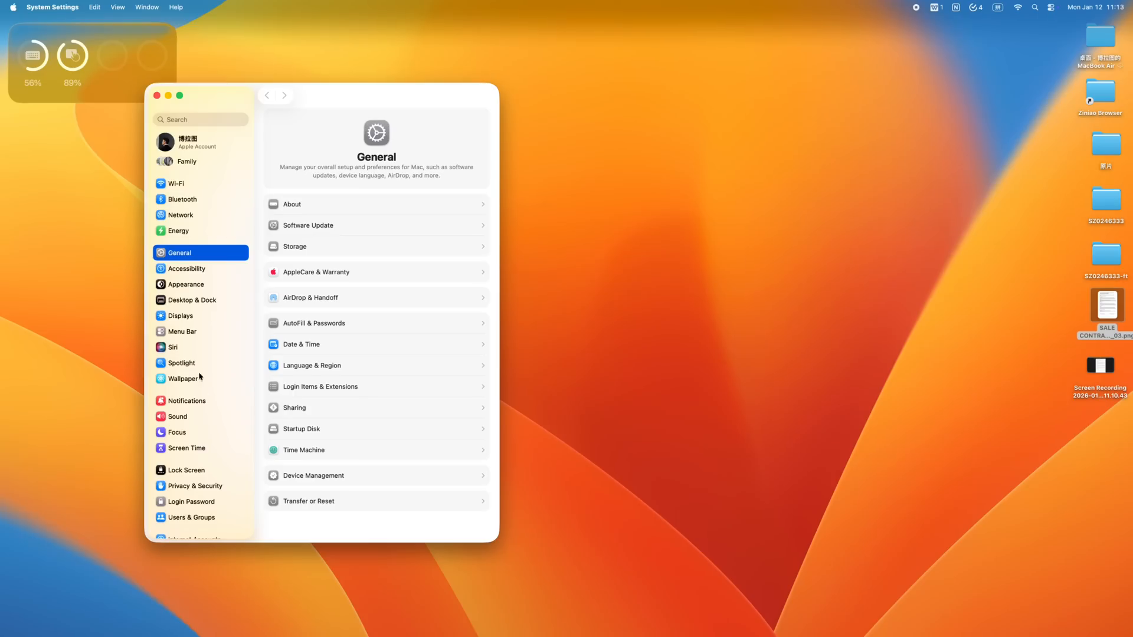
Show the BenQ MA320U's Advanced display options with pointer-and-keyboard sharing still off
left_click(179, 316)
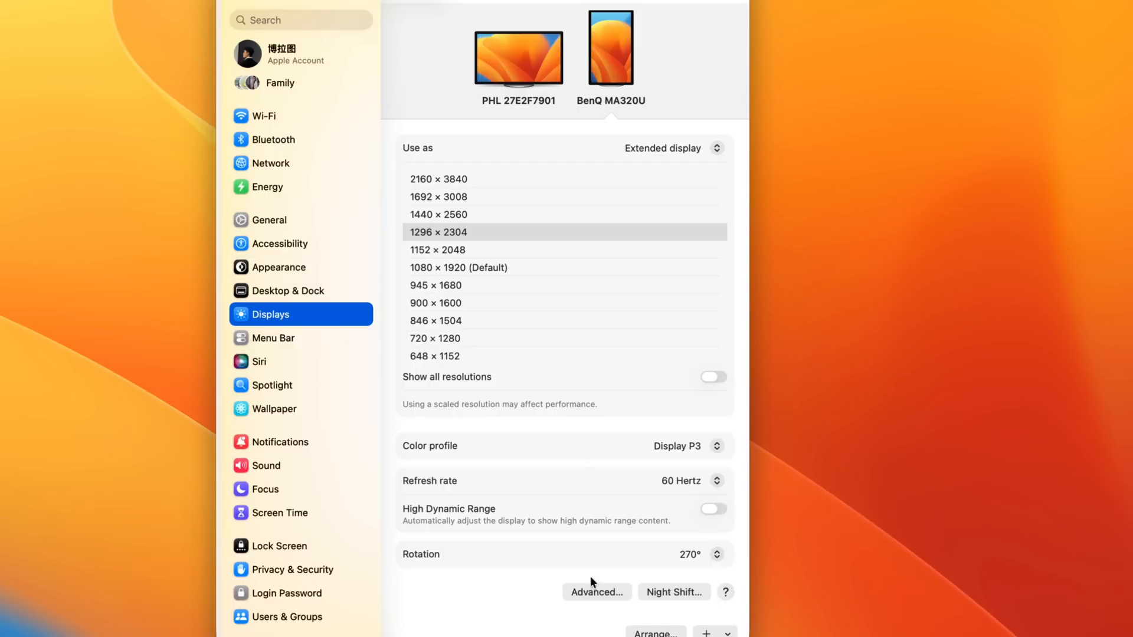
left_click(595, 591)
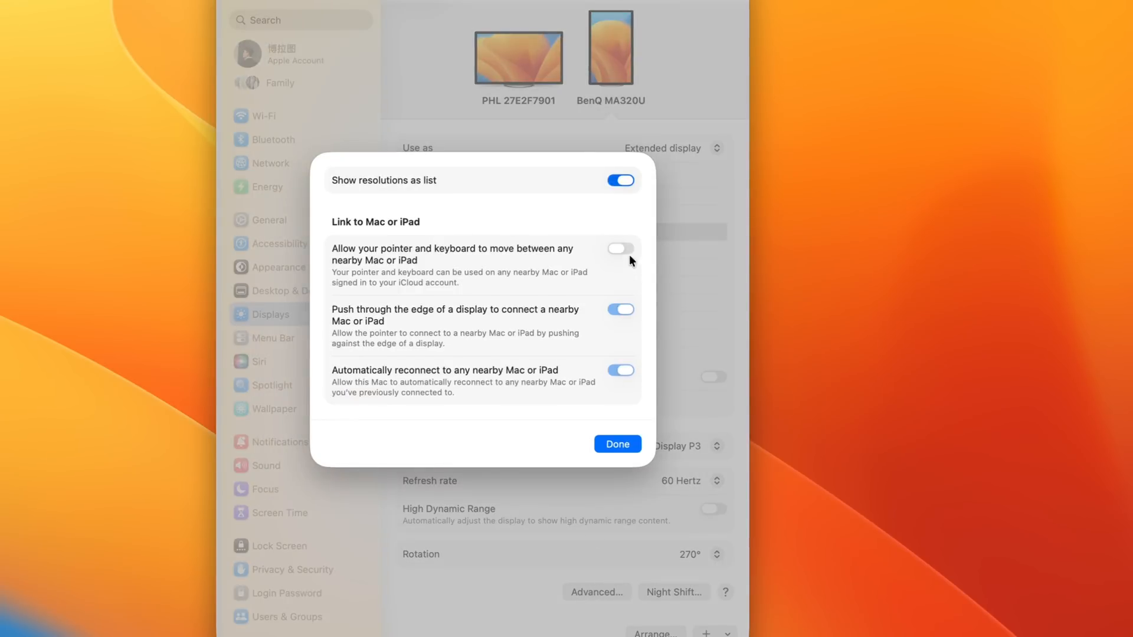